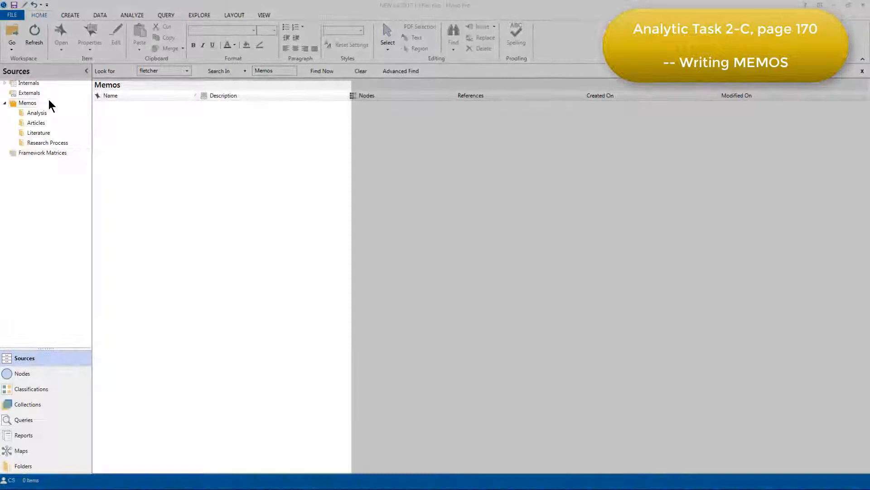
- Browse the Analysis, Articles and Literature memo folders, ending back on Analysis with its two memos
left_click(36, 113)
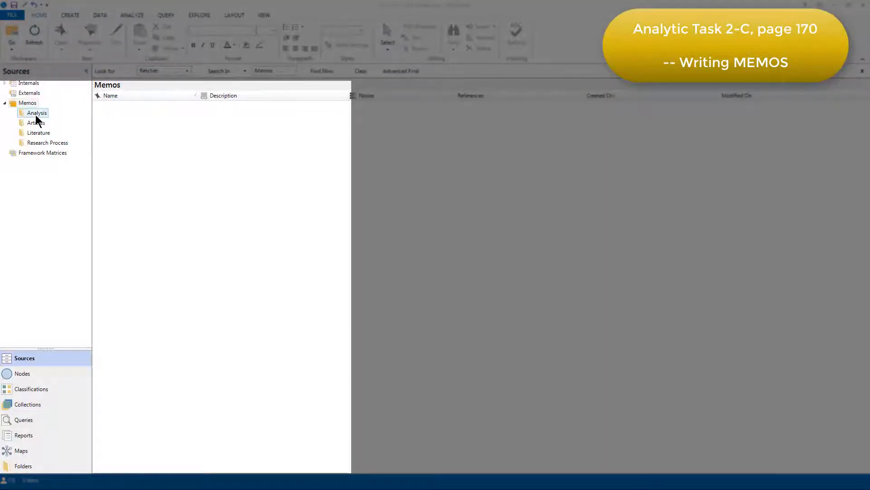
left_click(36, 122)
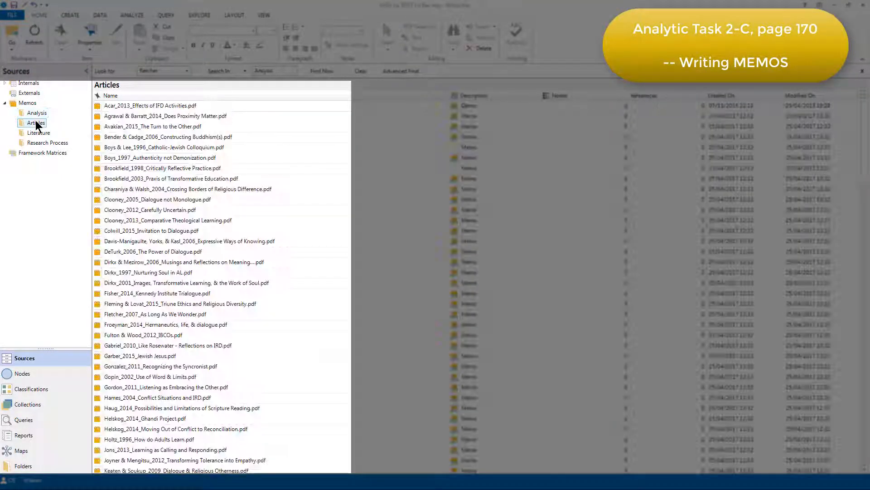
left_click(39, 132)
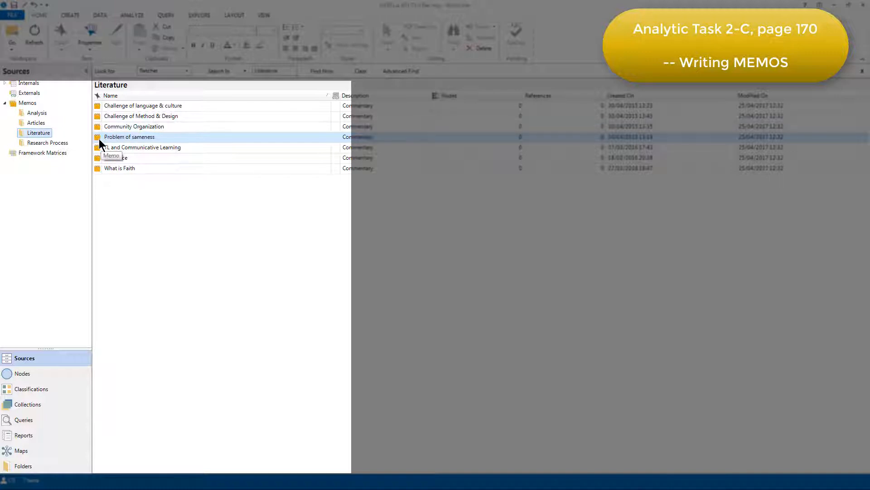
left_click(134, 126)
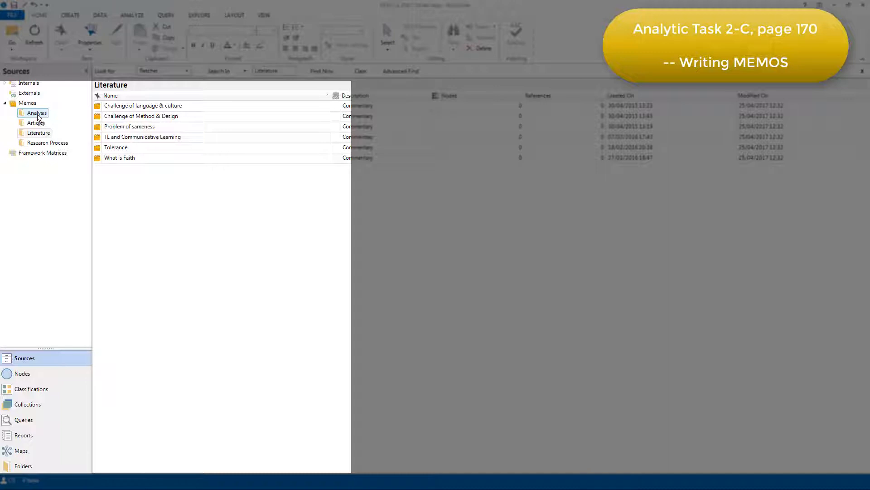
left_click(37, 113)
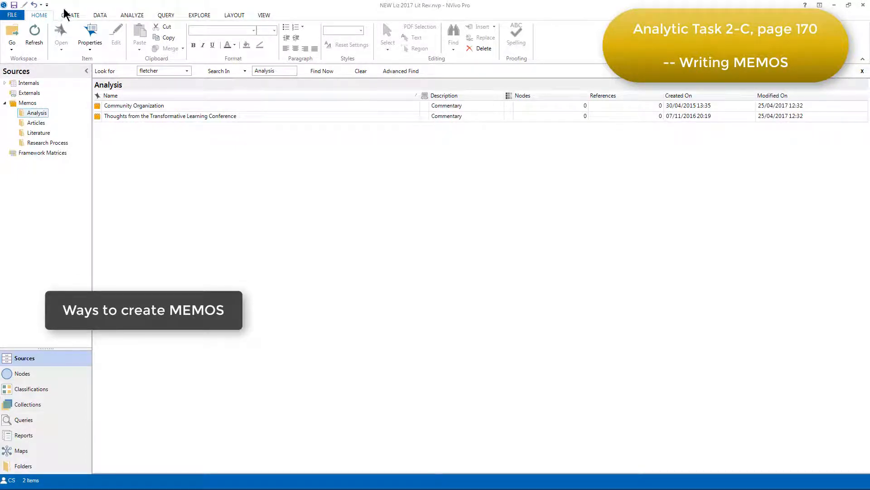
- Create an 'Initial thoughts' memo described as noting initial thoughts about literature, then open it for writing
left_click(70, 15)
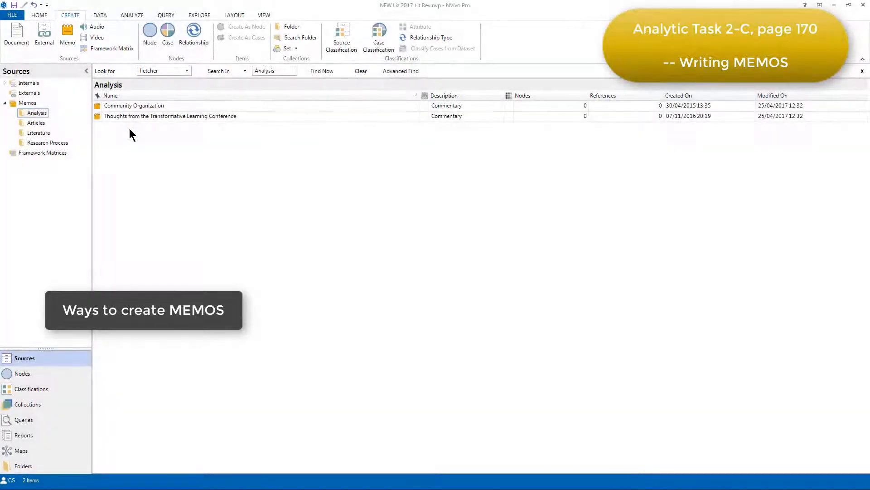
right_click(132, 134)
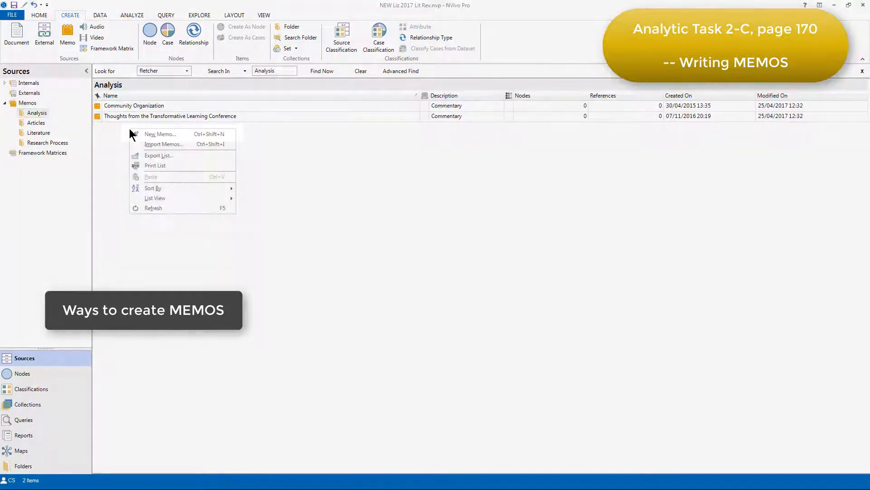
mouse_move(159, 135)
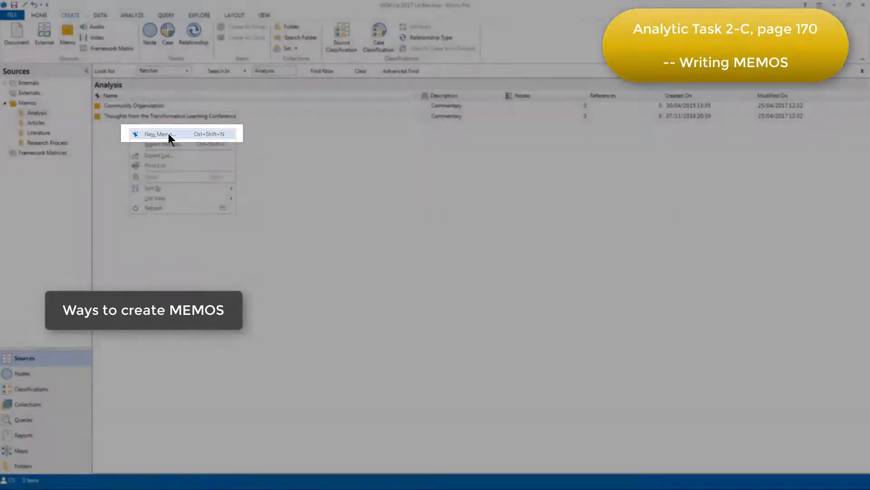
left_click(158, 134)
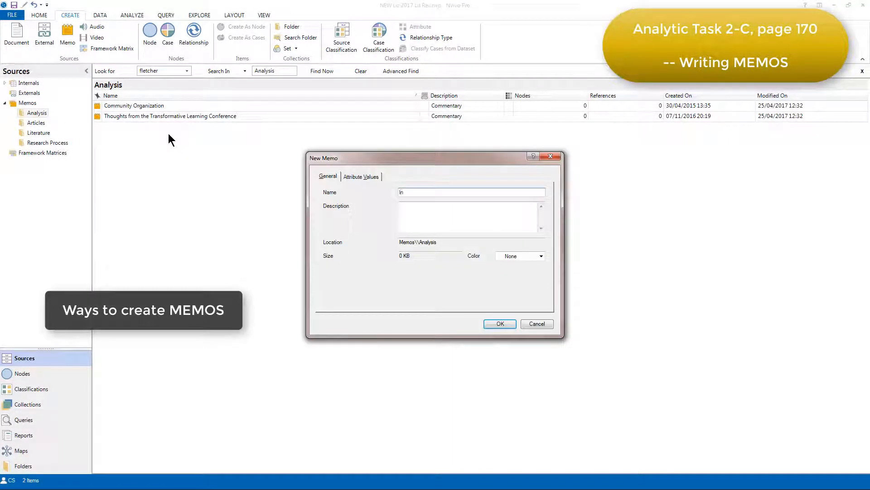
type("Initial thoughts")
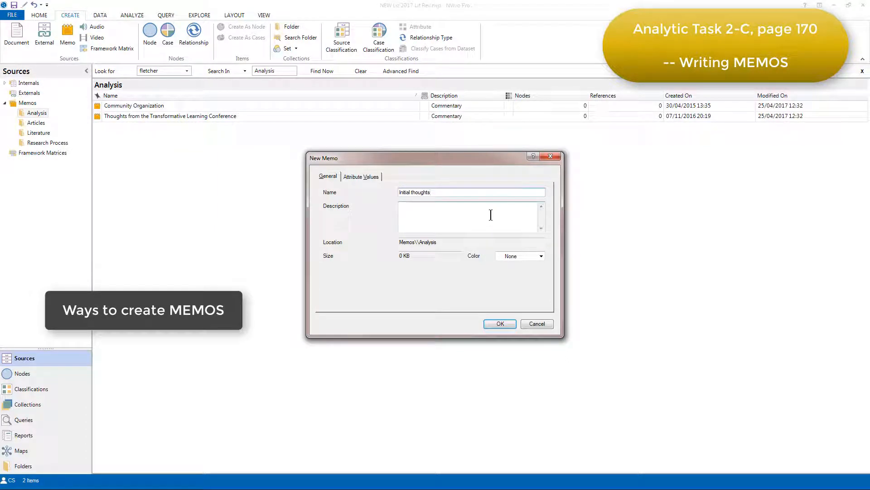
type("Noting initial thoughts about literature as I read articles for the first time")
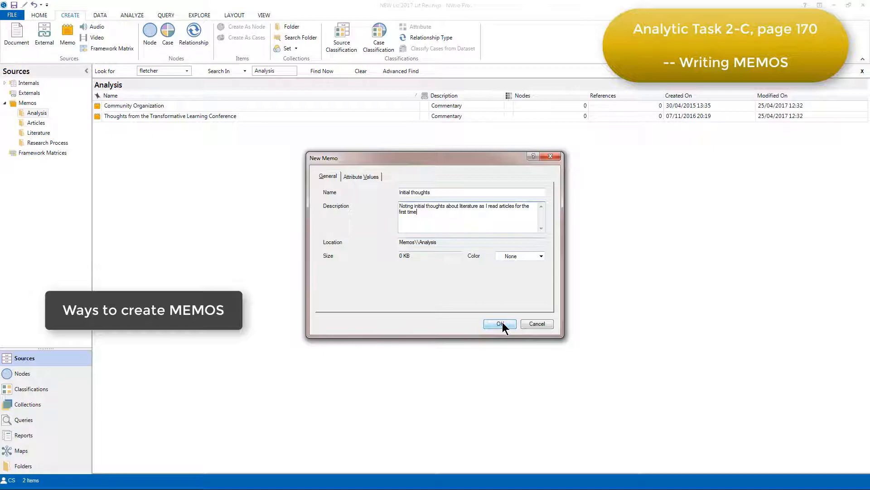
left_click(499, 323)
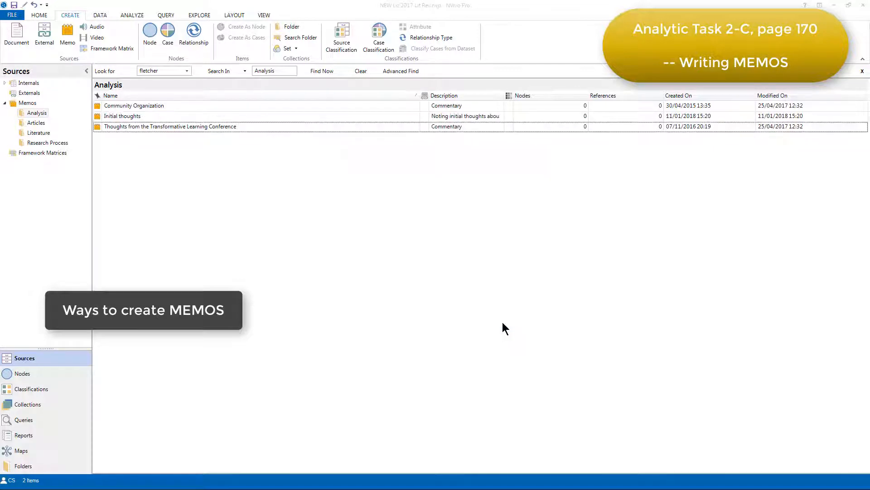
double_click(123, 116)
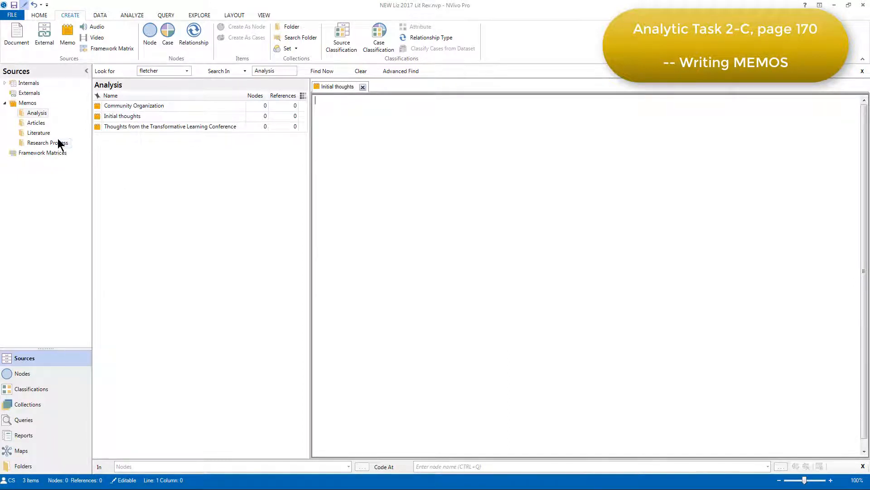
- Open the Problem of sameness memo from the Literature folder beside Initial thoughts
left_click(38, 133)
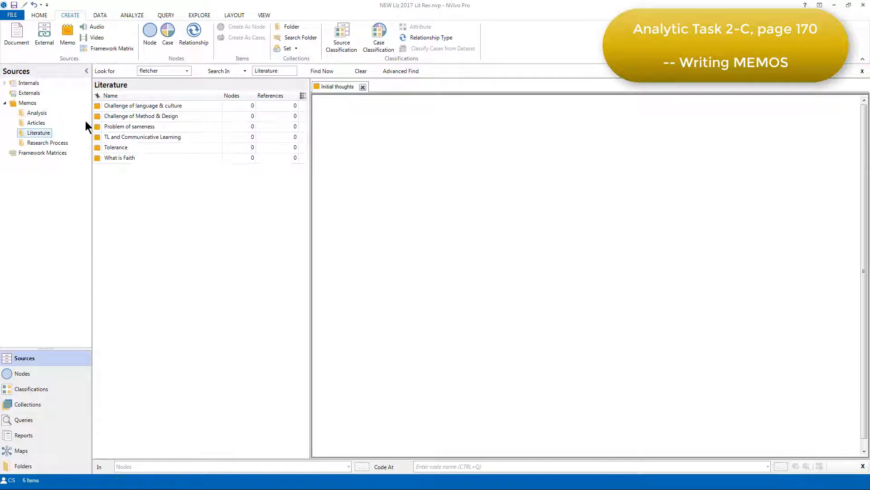
left_click(130, 126)
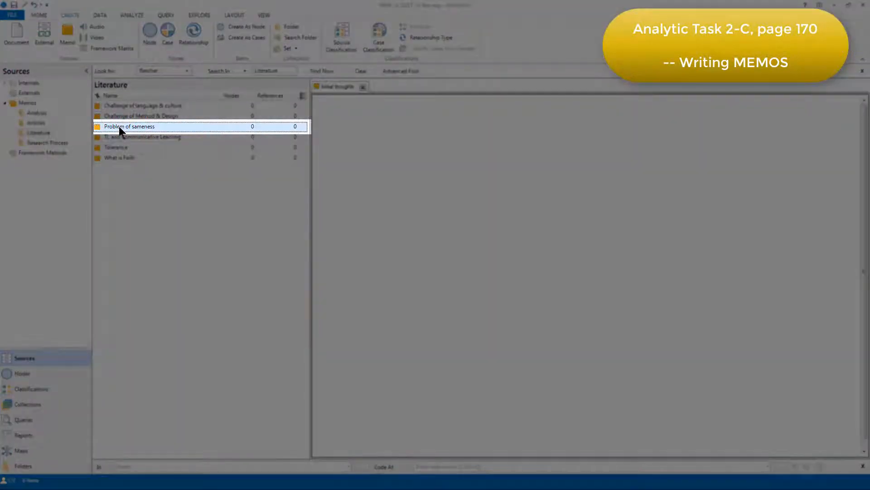
double_click(129, 126)
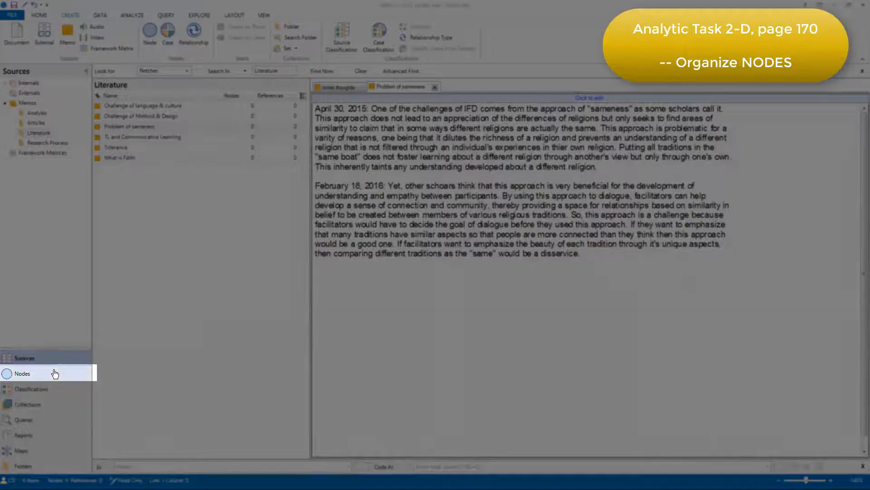
- Rename the ALT~ Ambivalence node to 'Ambivalence' via its Node Properties
left_click(23, 373)
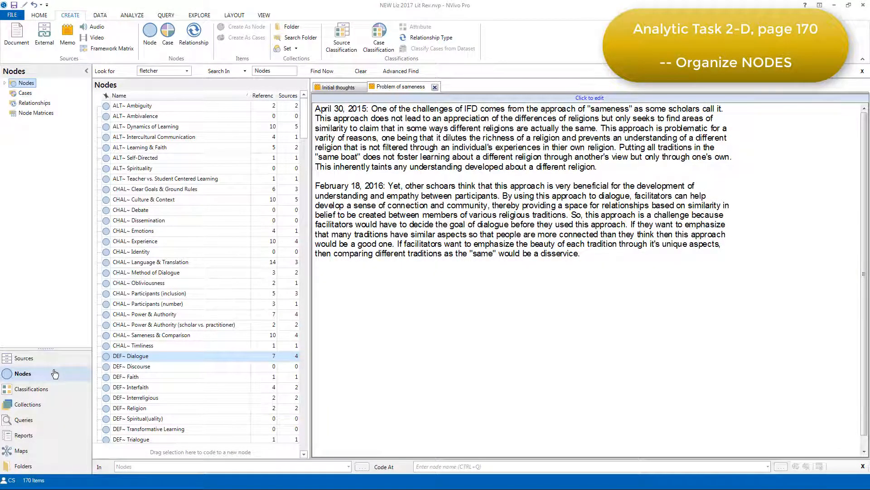
left_click(146, 116)
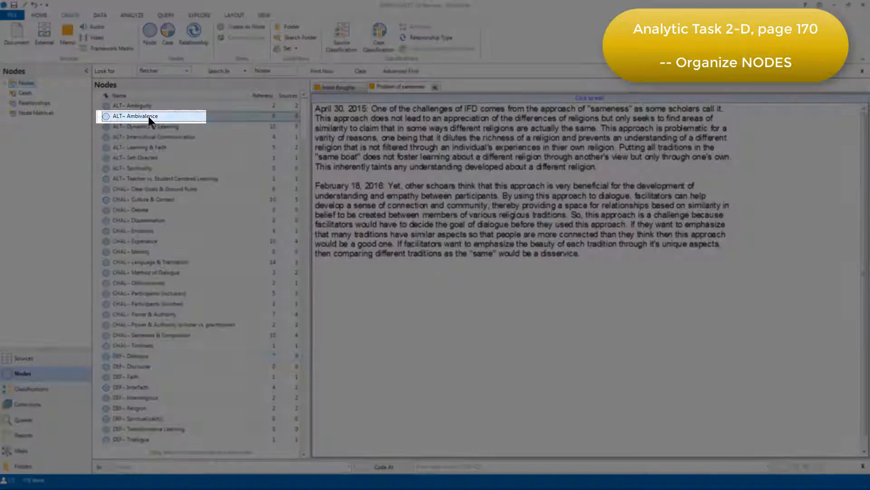
right_click(136, 116)
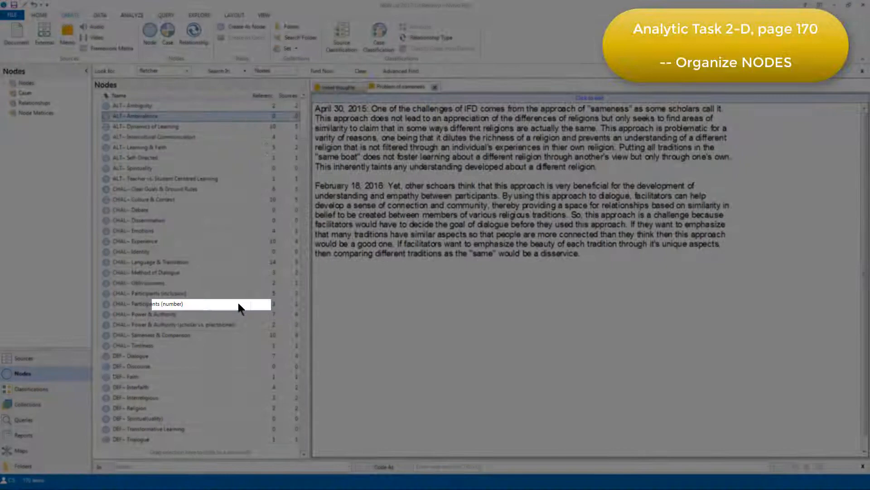
double_click(141, 115)
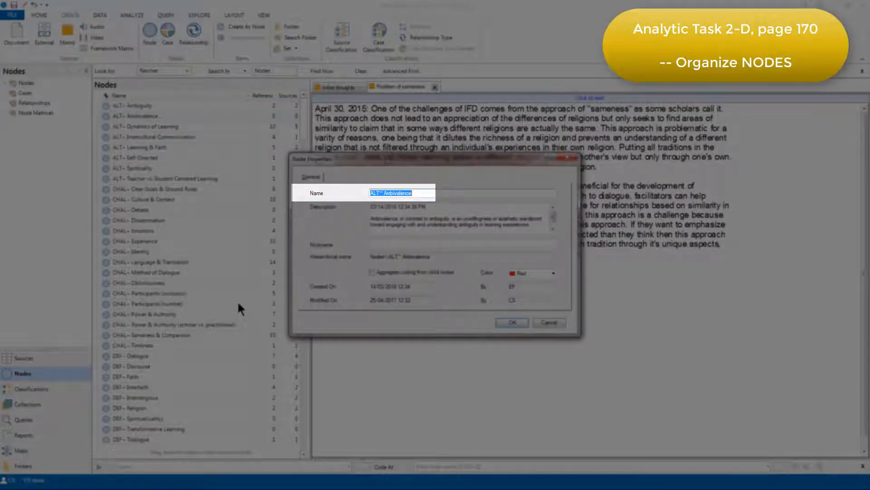
type("Ambivalence")
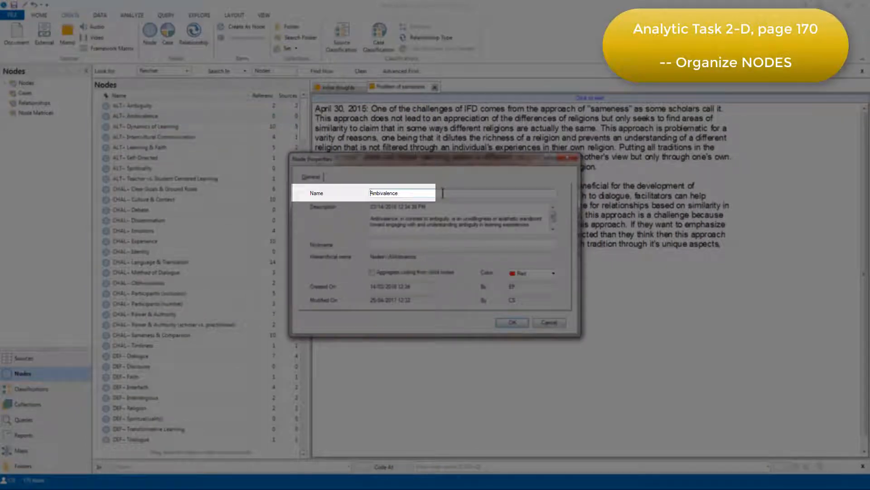
left_click(510, 322)
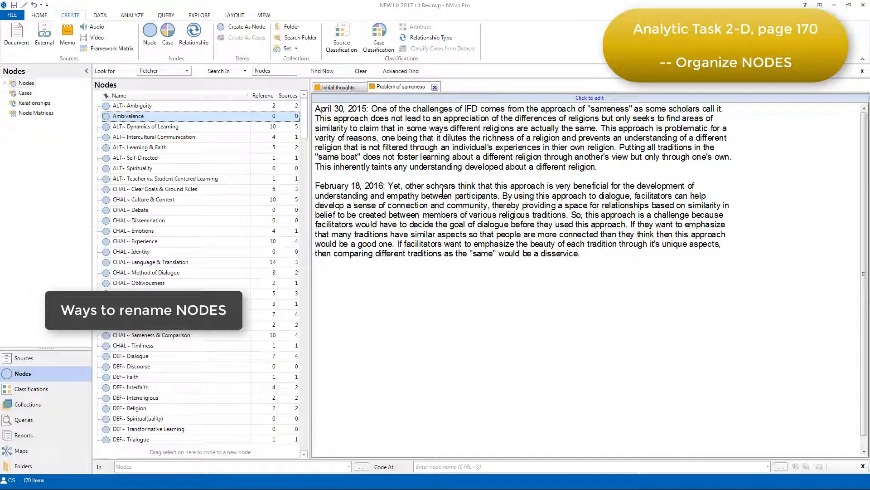
mouse_move(137, 131)
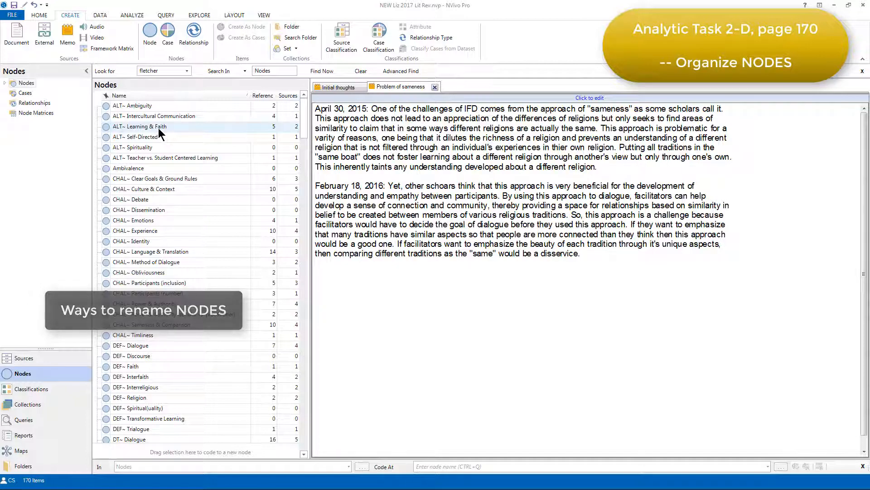
- Refresh the Nodes list so the renamed Ambivalence node re-sorts after the ALT~ group
left_click(155, 178)
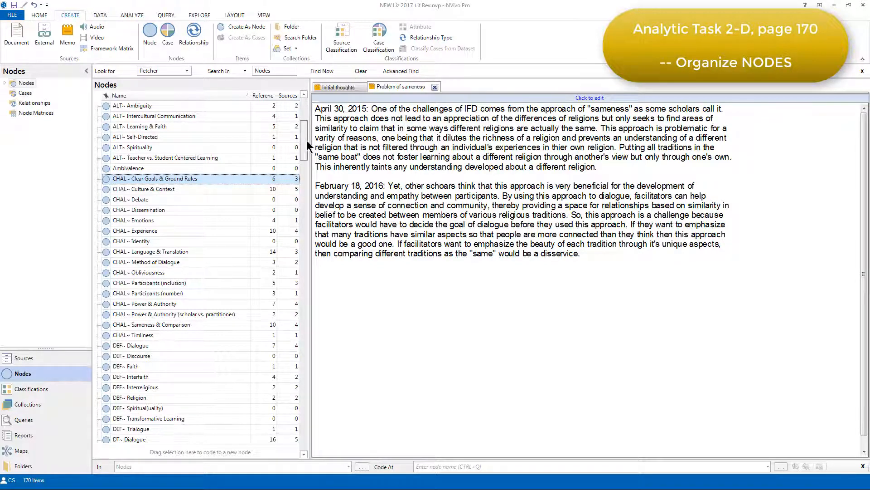
scroll("down", 3)
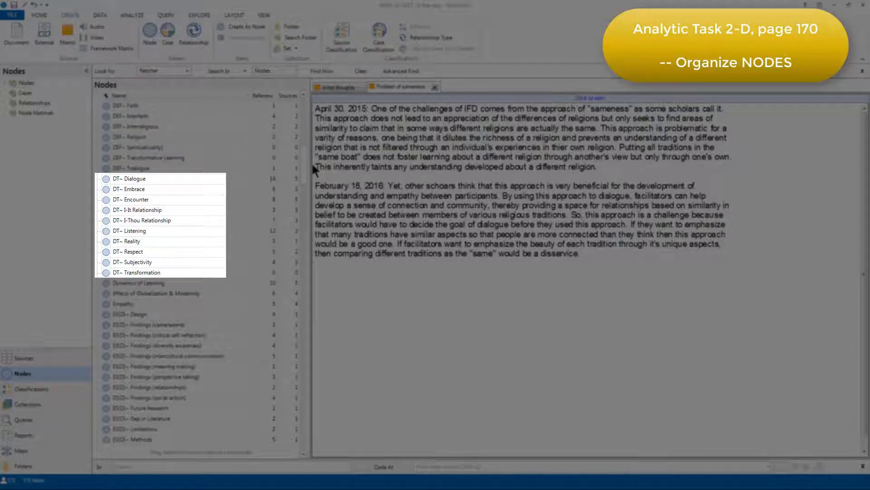
scroll("down", 3)
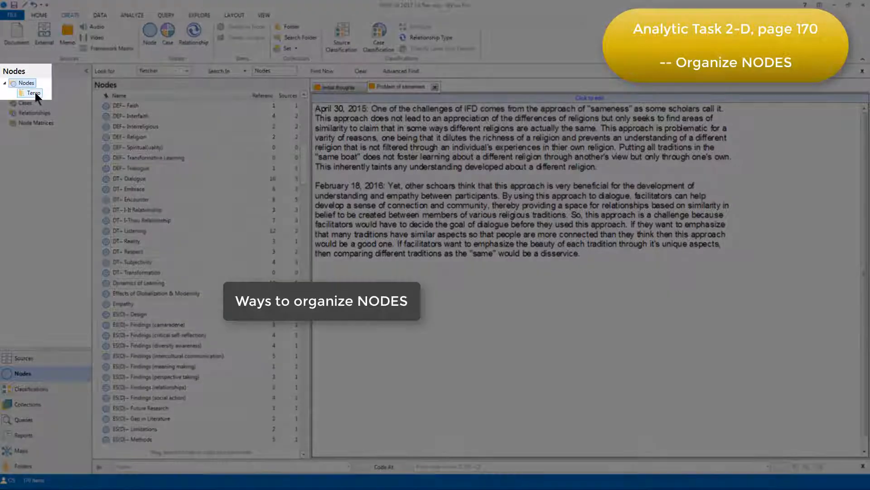
left_click(32, 92)
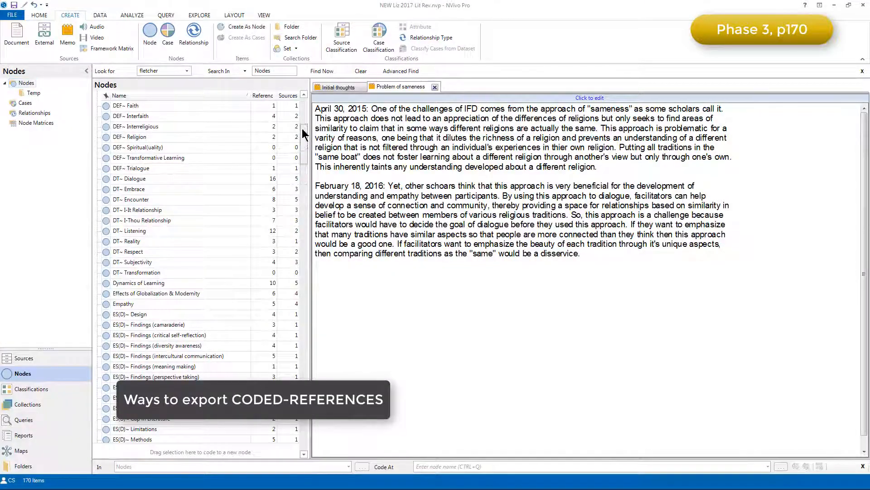
- Select the sixteen CHAL– nodes and bring up their Export Node options
scroll("up", 3)
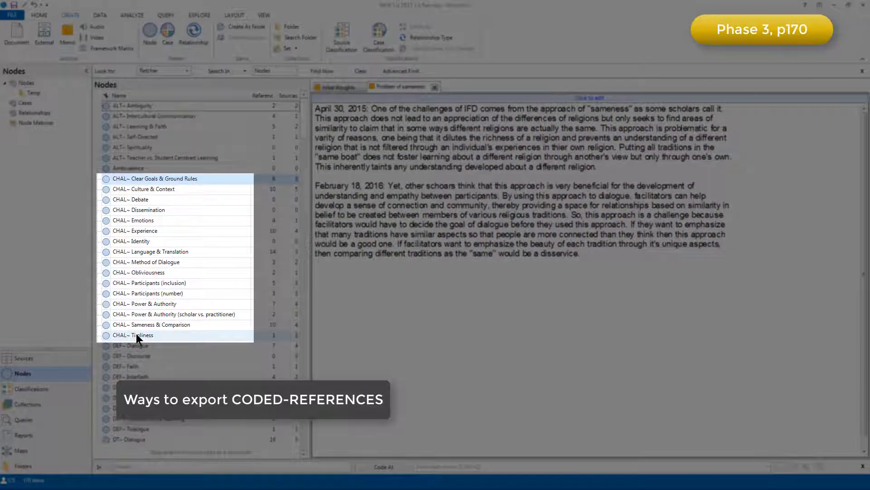
left_click(139, 335)
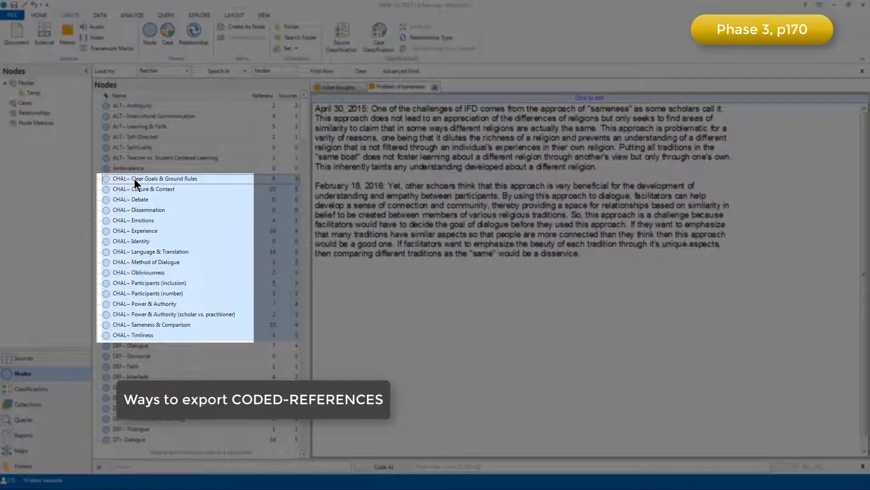
mouse_move(138, 201)
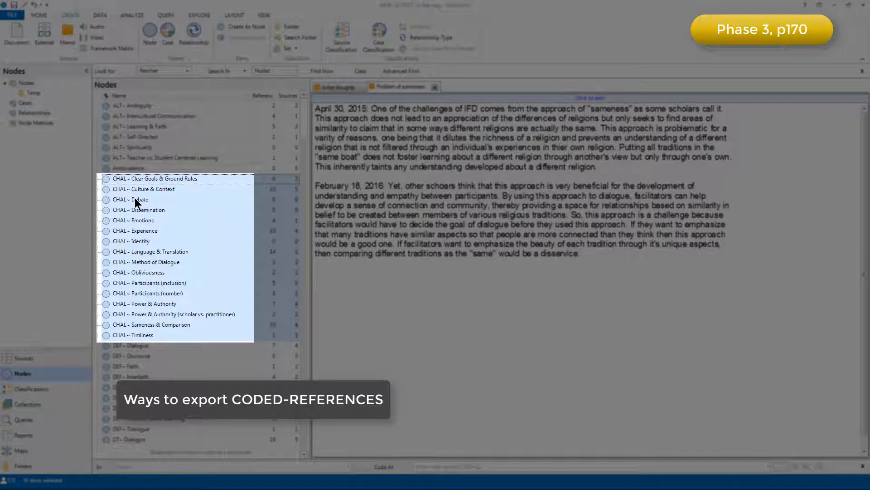
right_click(136, 200)
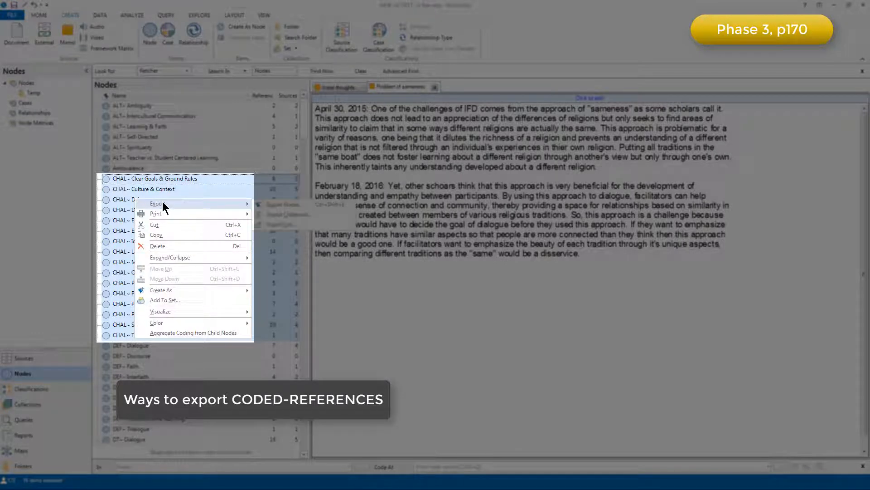
mouse_move(157, 203)
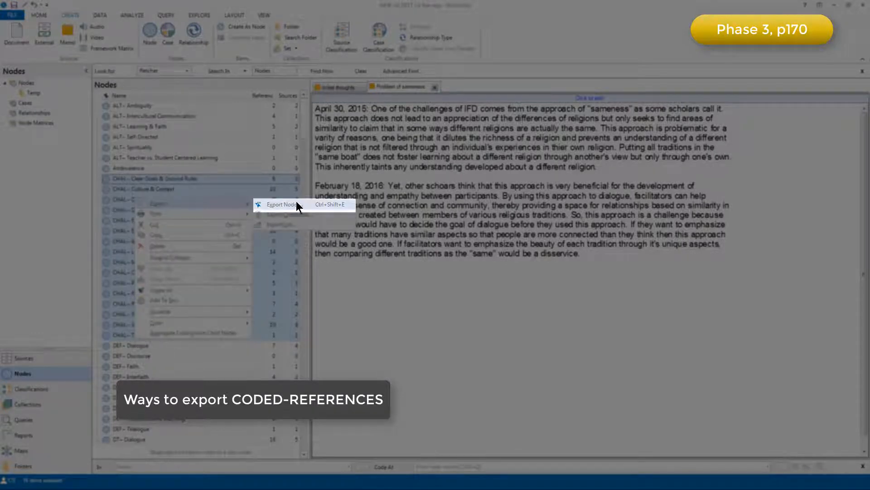
left_click(283, 204)
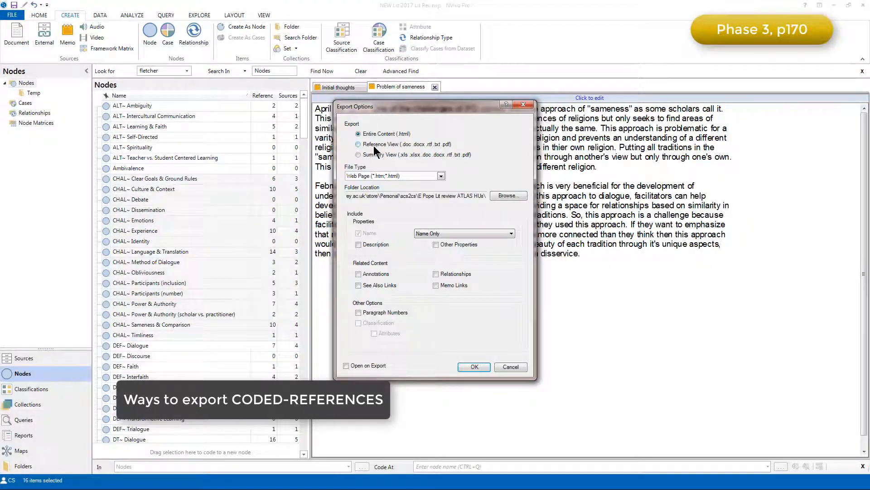
- Export the CHAL– nodes as Word reference-view files set to open on export
left_click(359, 145)
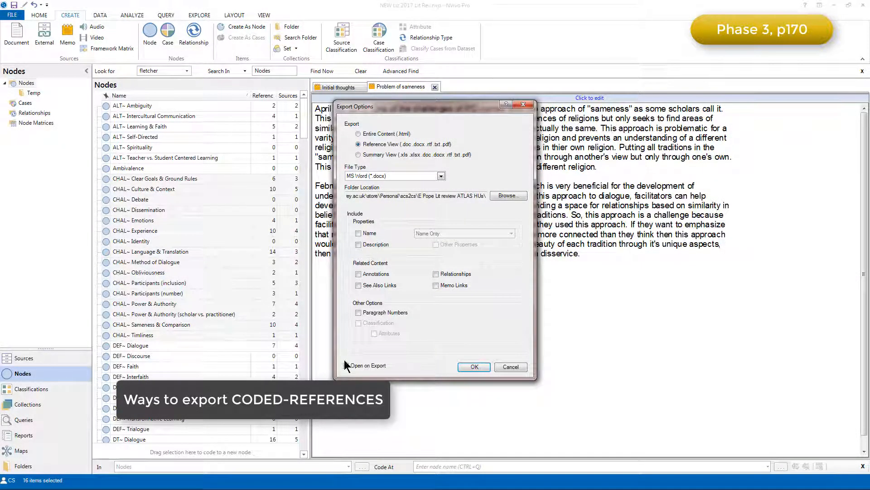
left_click(358, 365)
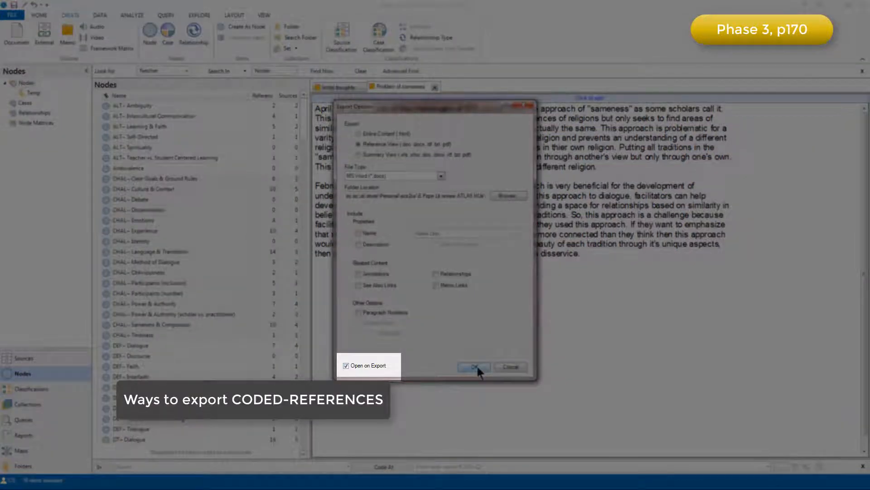
left_click(472, 367)
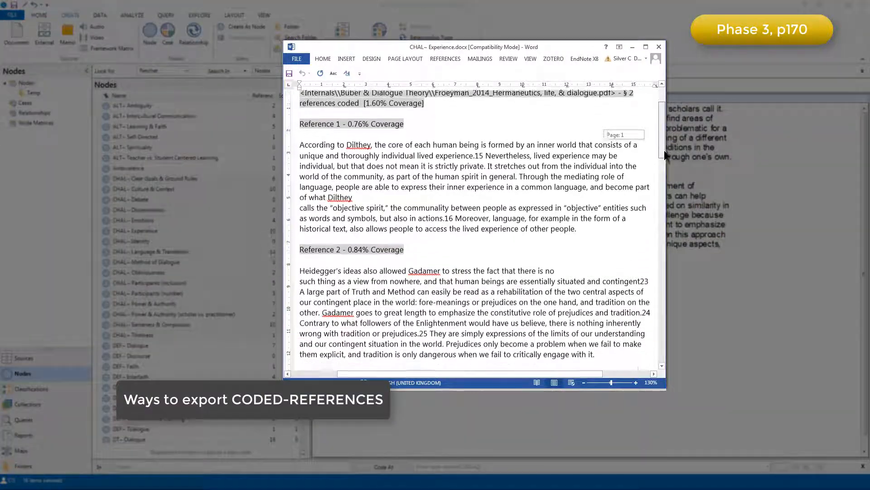
- Review the exported CHAL– Experience references in Word, then return to NVivo's Reports
scroll("down", 3)
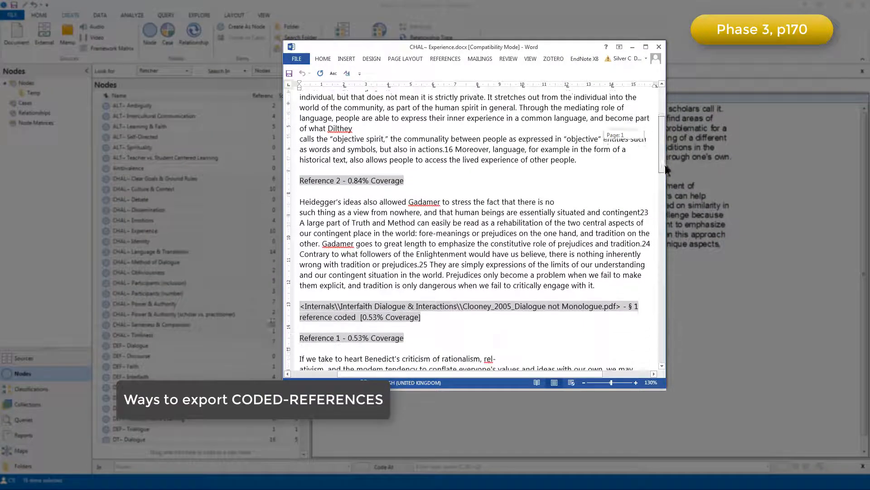
scroll("down", 3)
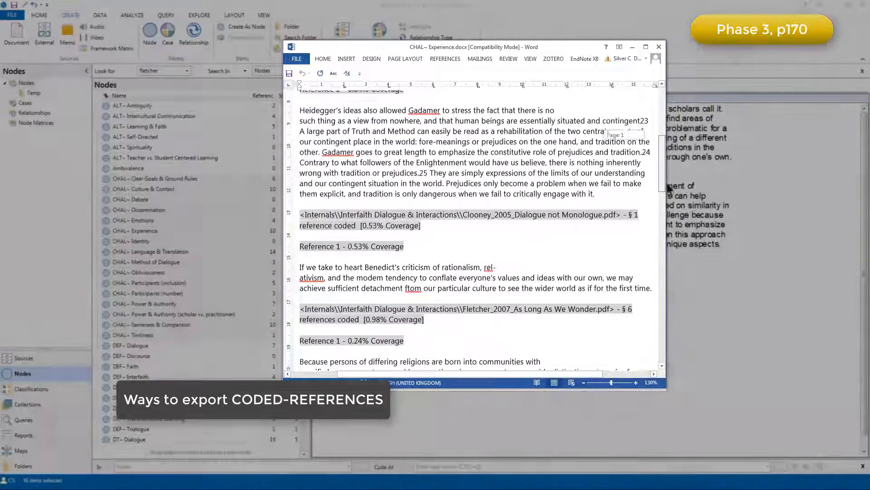
scroll("down", 3)
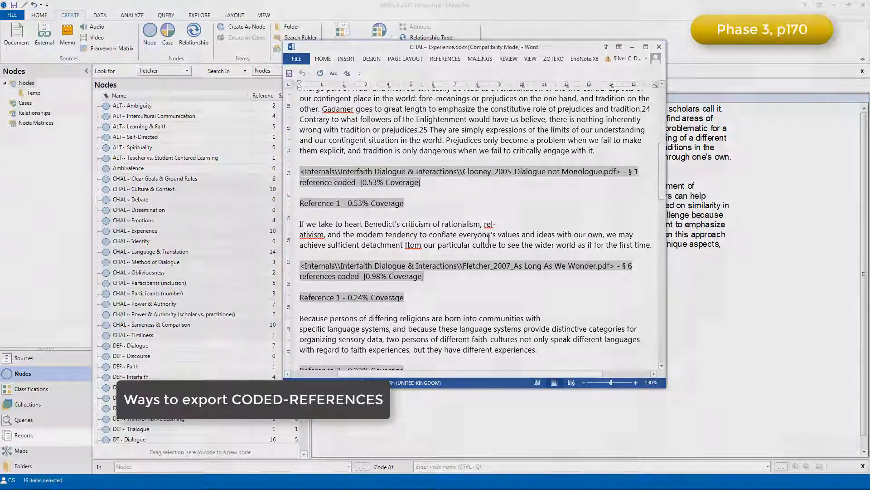
left_click(23, 435)
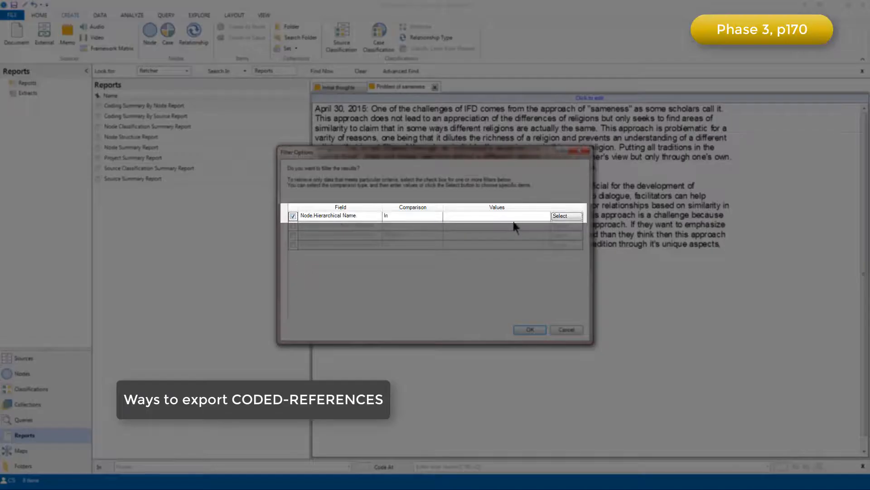
- Filter the Coding Summary By Node report to the CHAL– nodes starting with Clear Goals & Ground Rules and run it
left_click(565, 216)
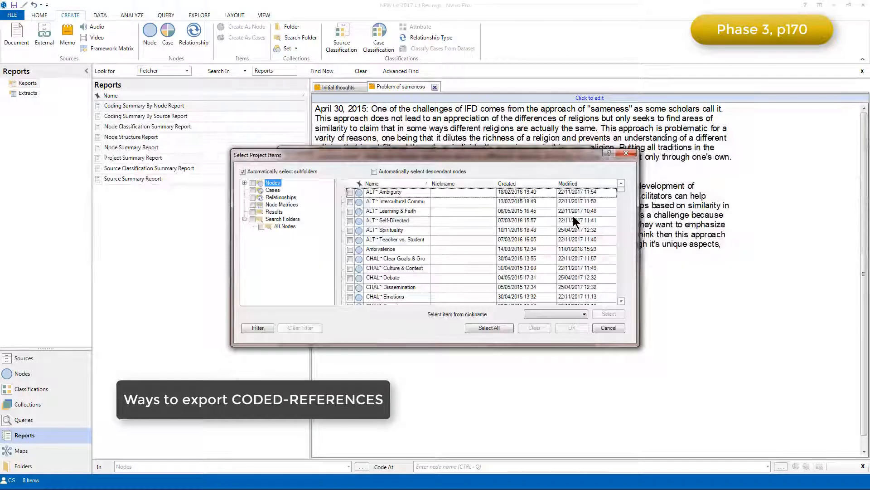
left_click(350, 258)
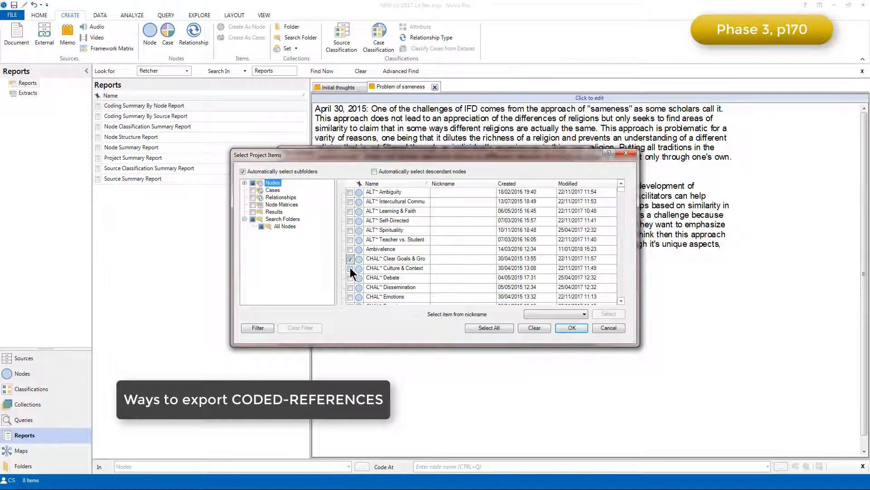
left_click(572, 328)
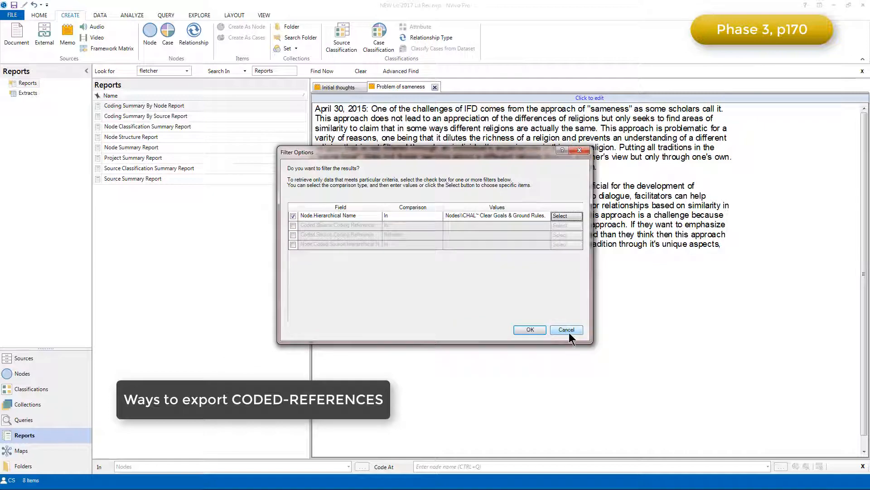
left_click(529, 329)
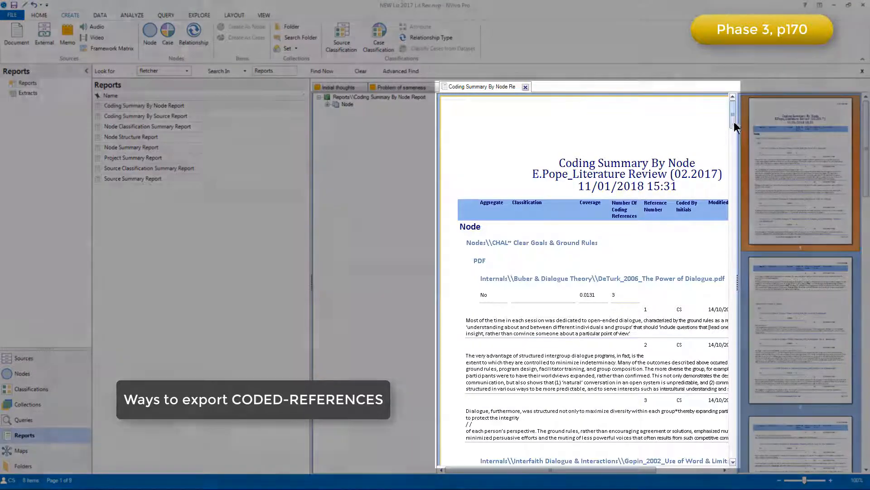
- Page through the report's Clear Goals and Culture & Context references by source
scroll("down", 3)
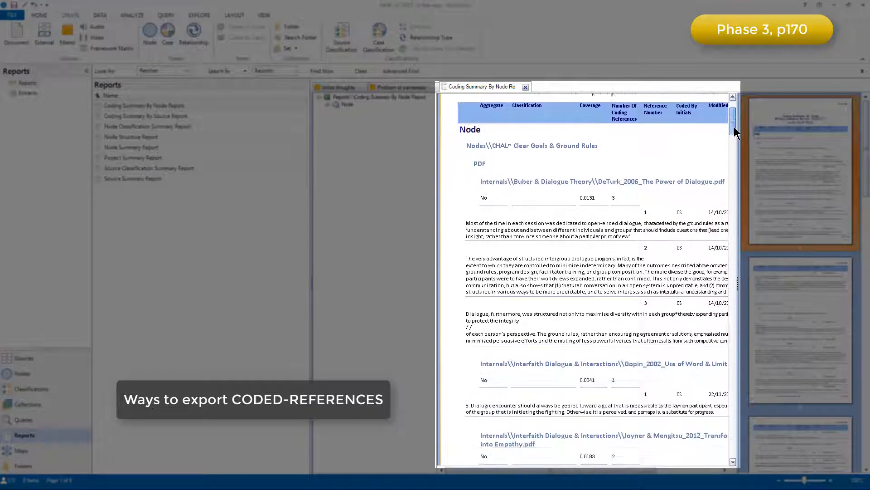
scroll("down", 3)
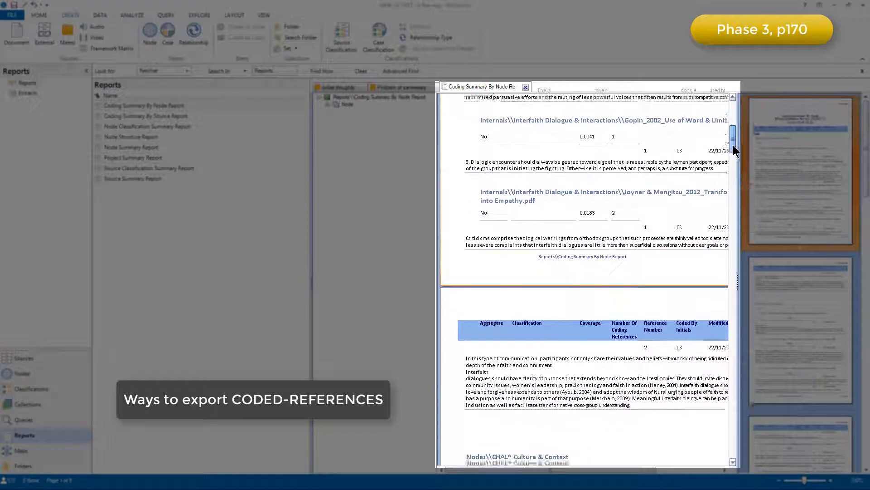
scroll("up", 3)
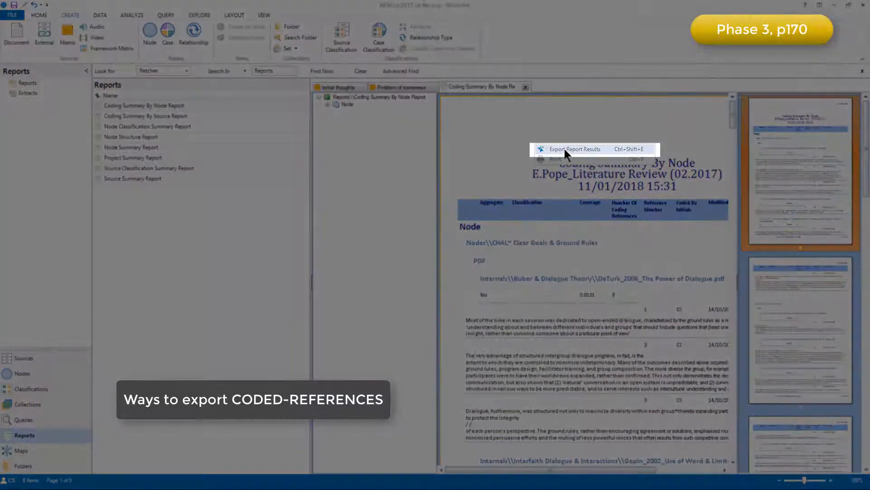
- Export the report as Coding Summary By Node Report.docx in MS Word format
left_click(575, 149)
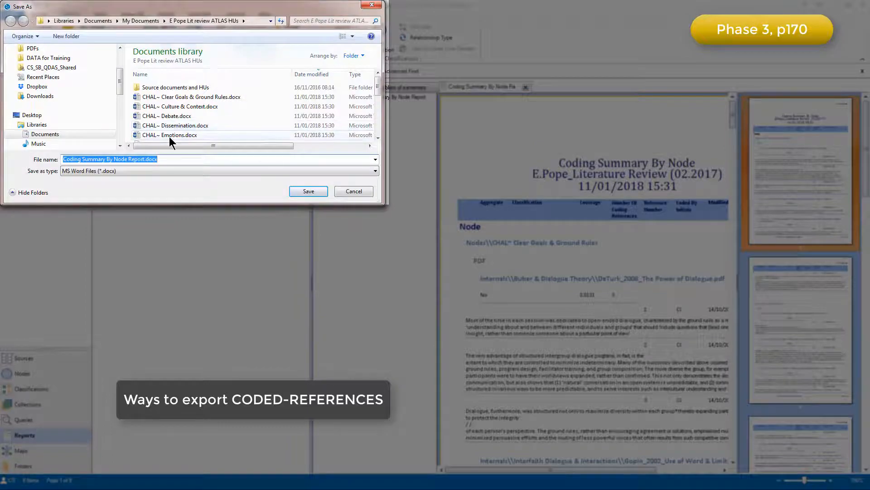
left_click(307, 191)
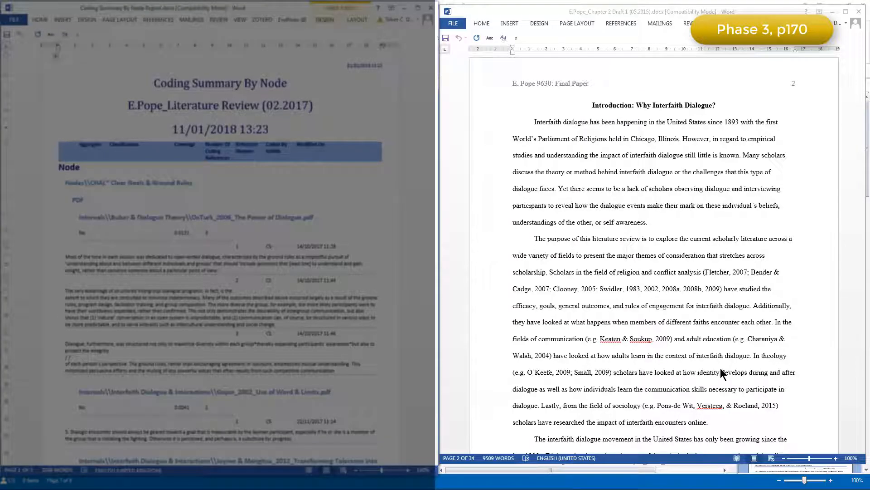
- Place the exported report document beside the draft literature review chapter in Word
left_click(222, 250)
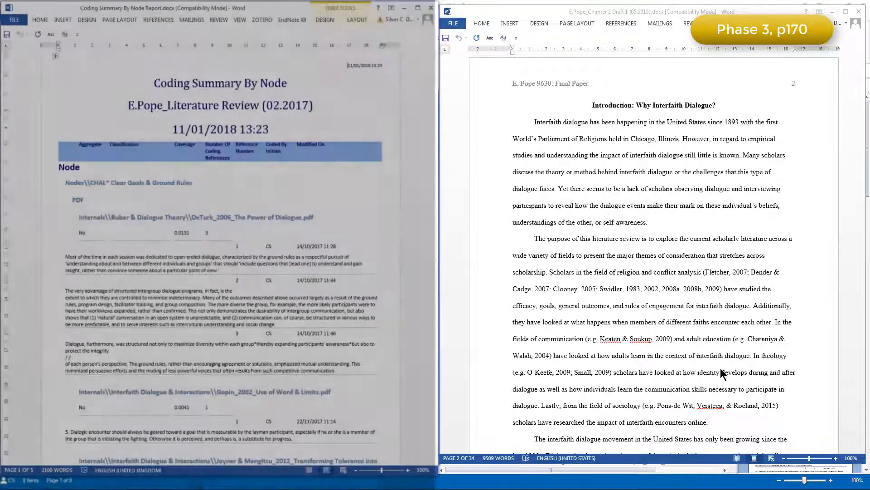